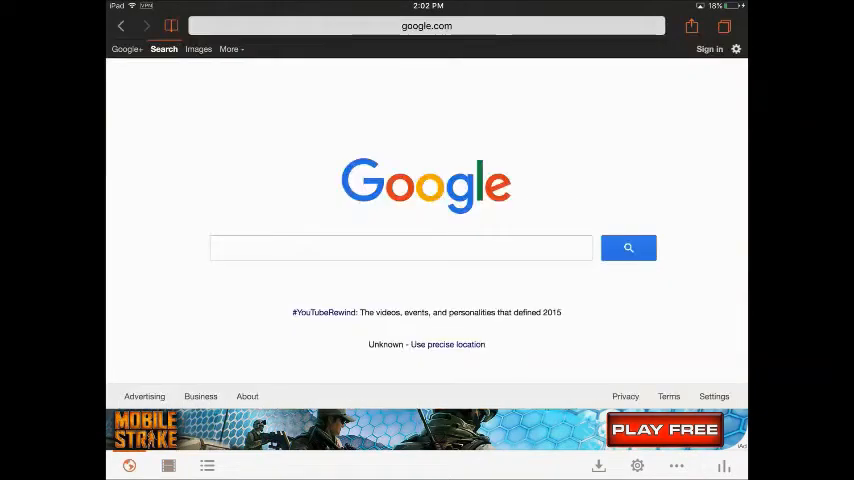
Step: Enter youtube.com in the downloader's built-in browser address bar to load YouTube
left_click(426, 25)
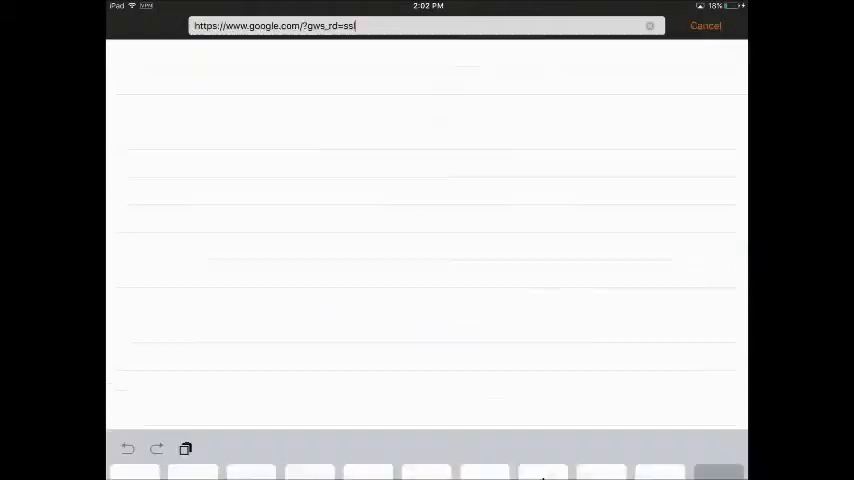
type("you")
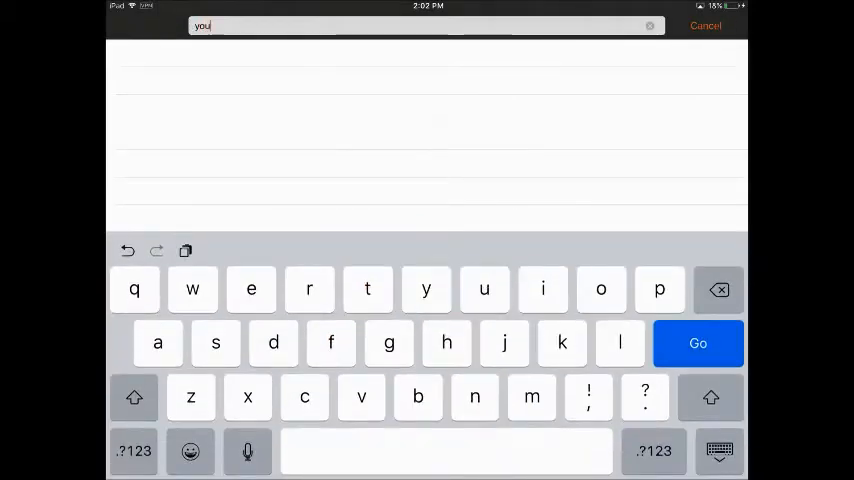
type("tube.com")
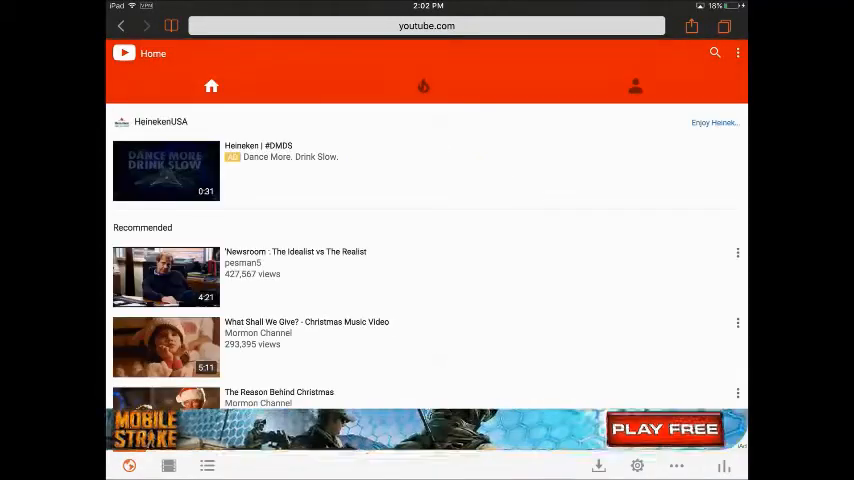
Step: Search YouTube for 'mormon message' and scroll the results toward What Matters Most
left_click(715, 53)
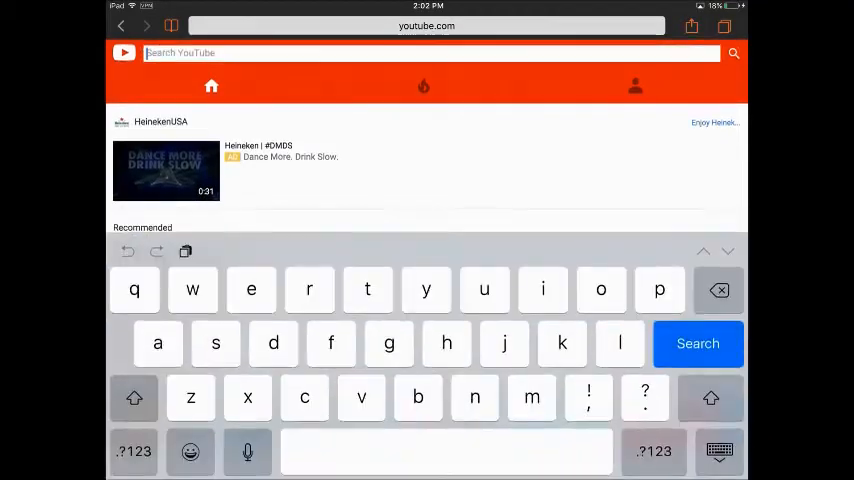
type("mormon messag")
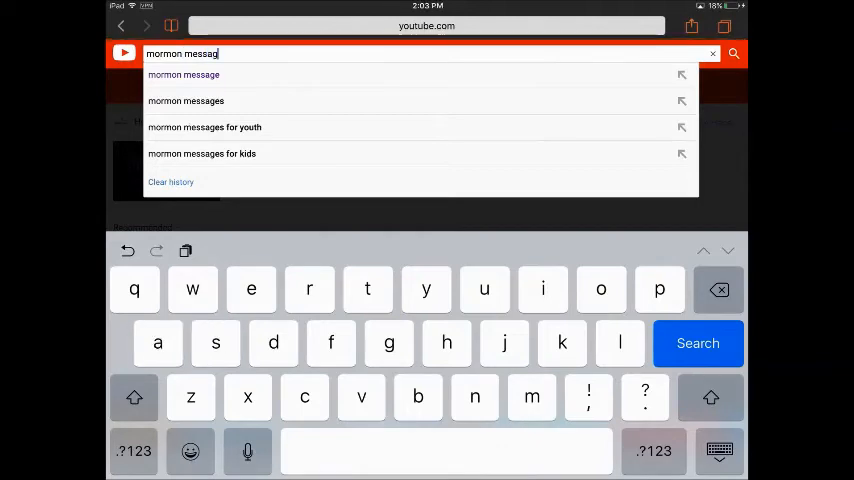
left_click(183, 74)
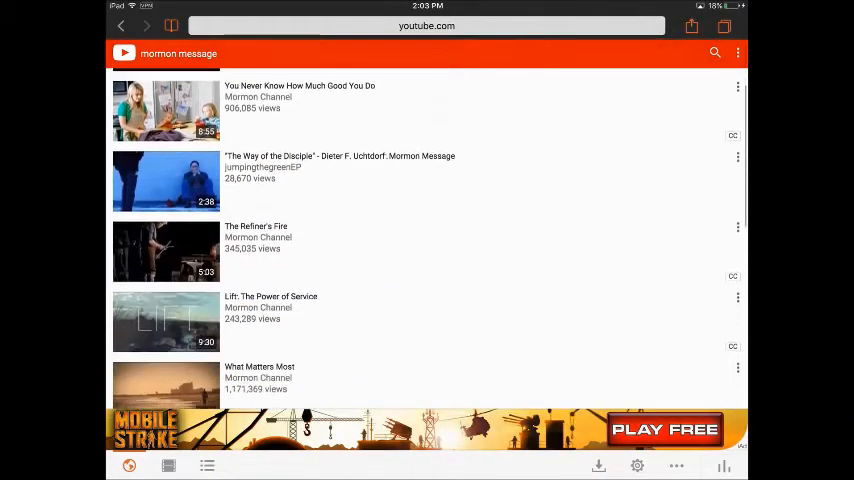
scroll("down", 3)
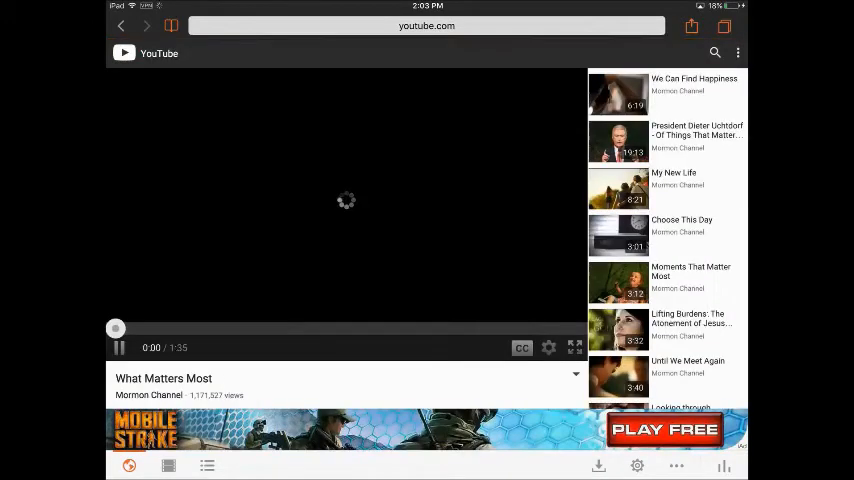
Step: Play the What Matters Most video so the downloader saves it
left_click(597, 466)
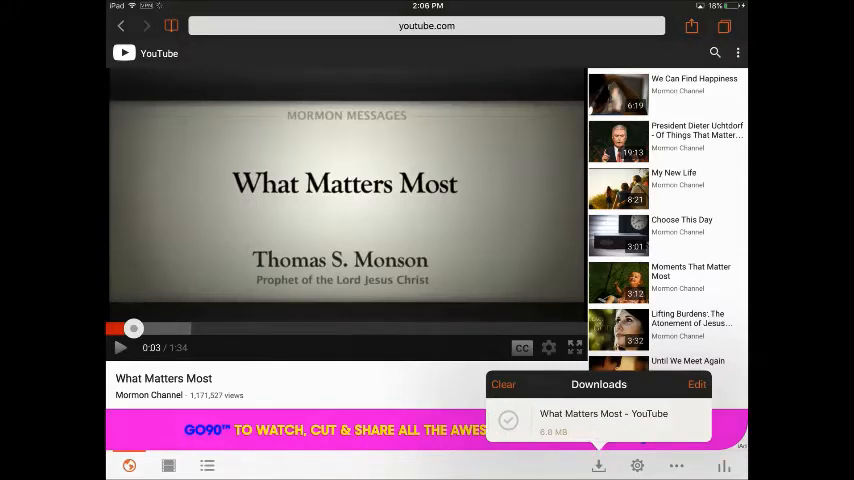
Step: Browse the Files library to the 6.8 MB What Matters Most mp4
left_click(169, 465)
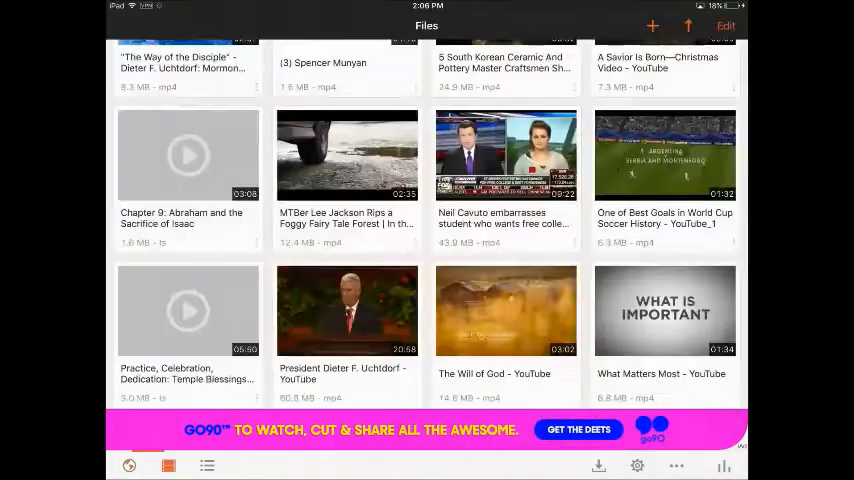
scroll("up", 3)
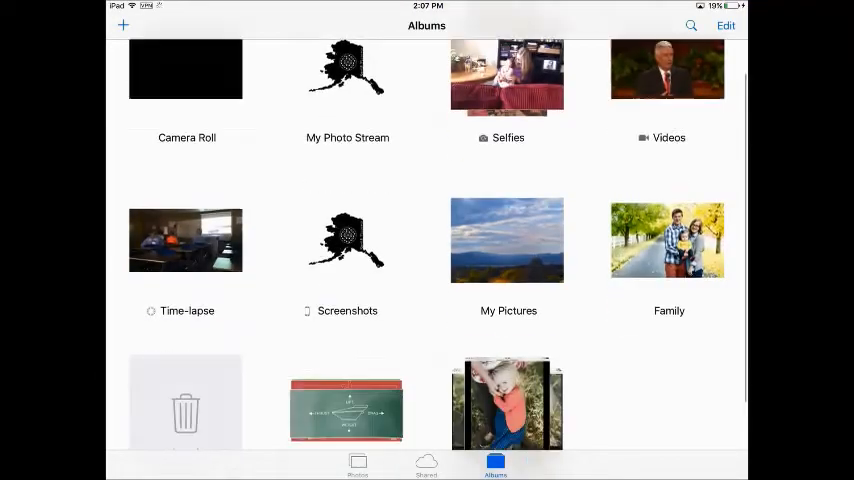
Step: Add the 1:35 Camera Roll video to an album, then go to the home screen
left_click(186, 68)
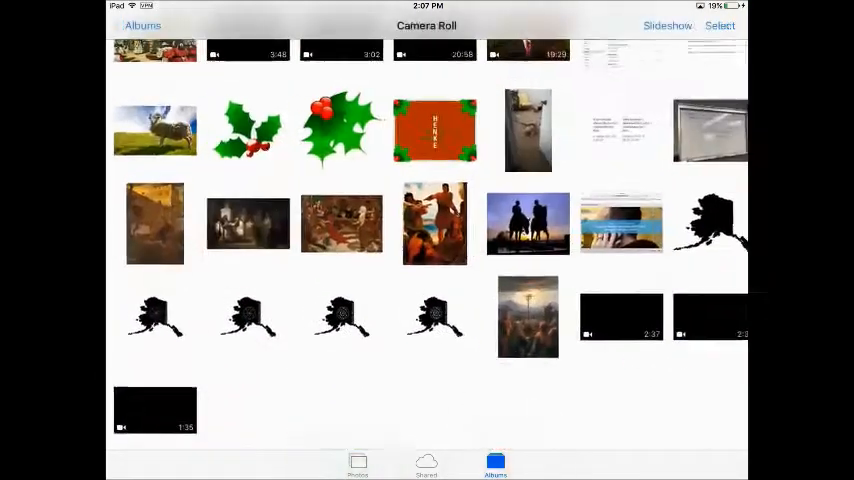
left_click(719, 25)
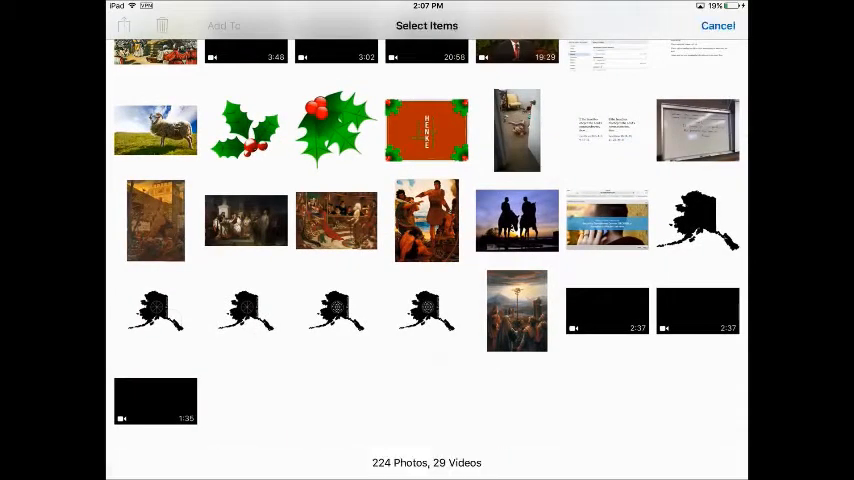
left_click(155, 400)
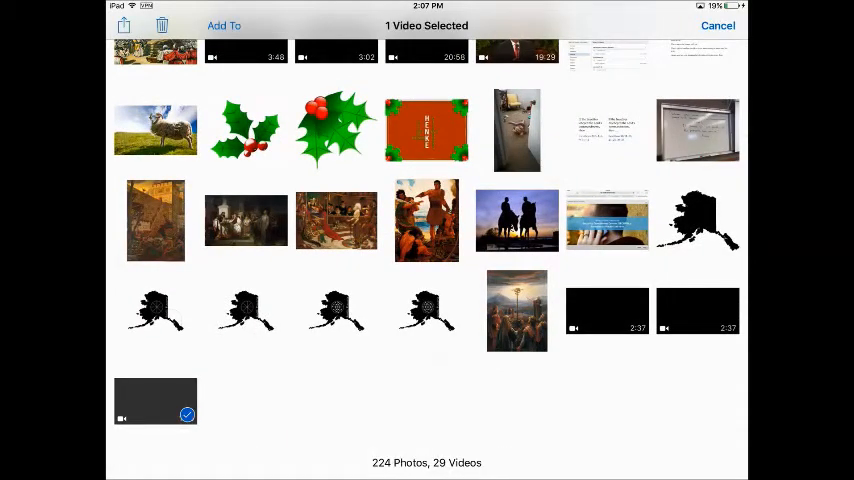
left_click(224, 25)
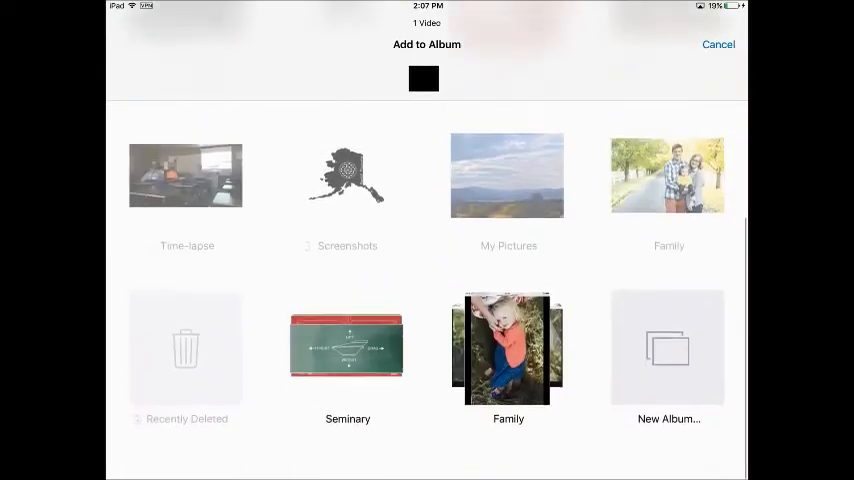
left_click(718, 44)
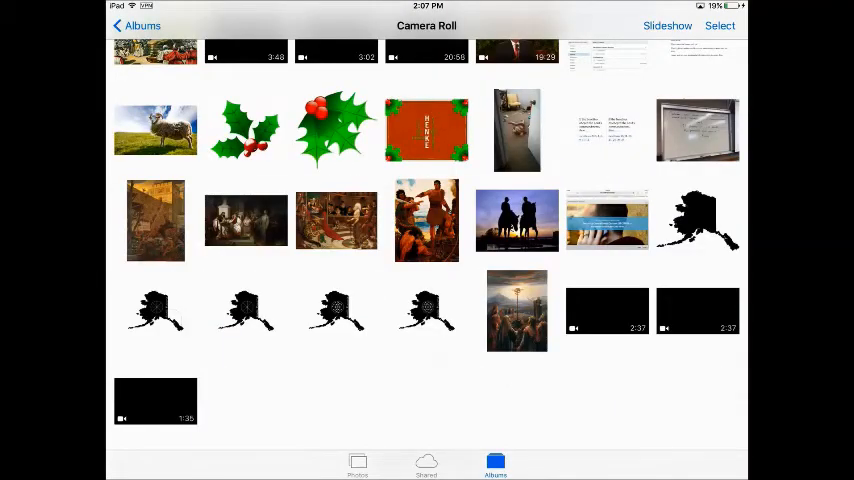
key("home")
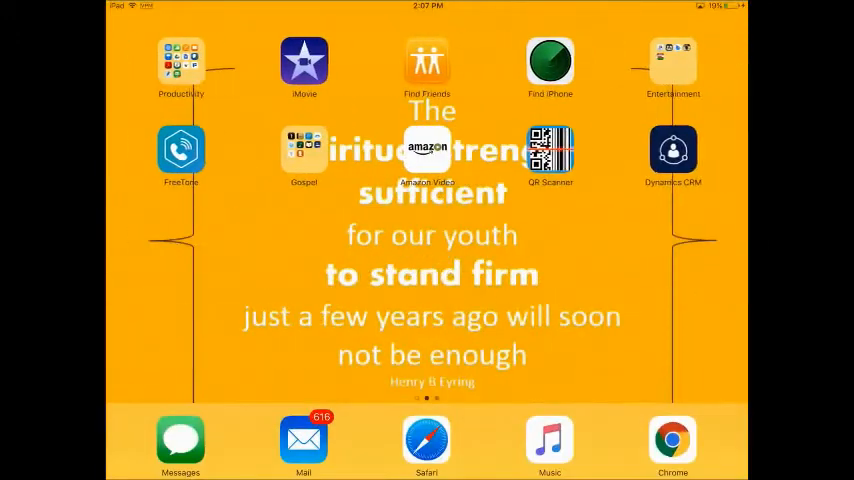
Step: Launch Keynote and create Presentation 53 using the White theme
left_click(181, 60)
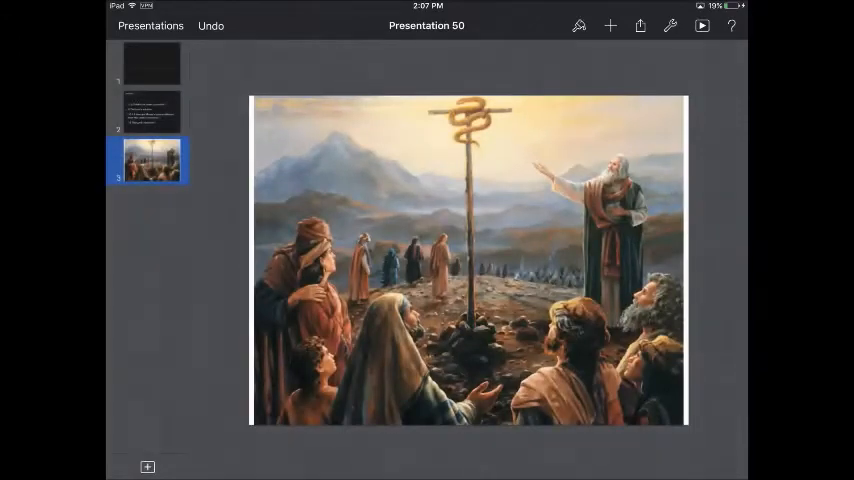
left_click(150, 25)
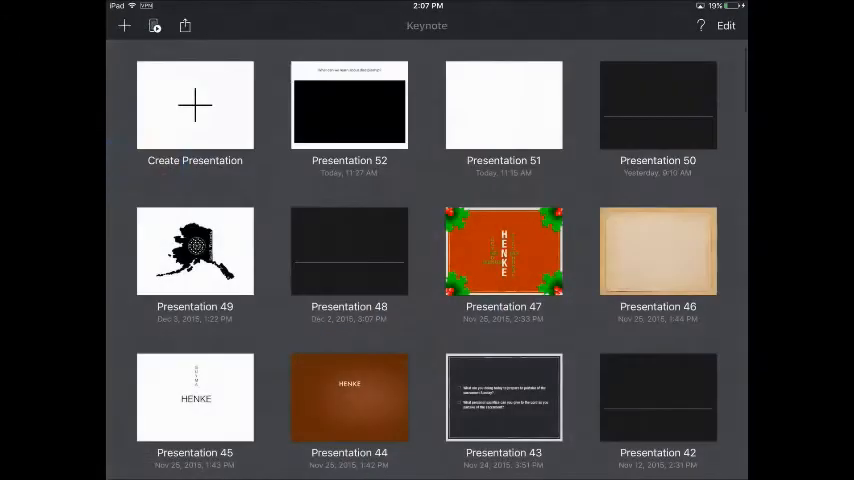
left_click(195, 107)
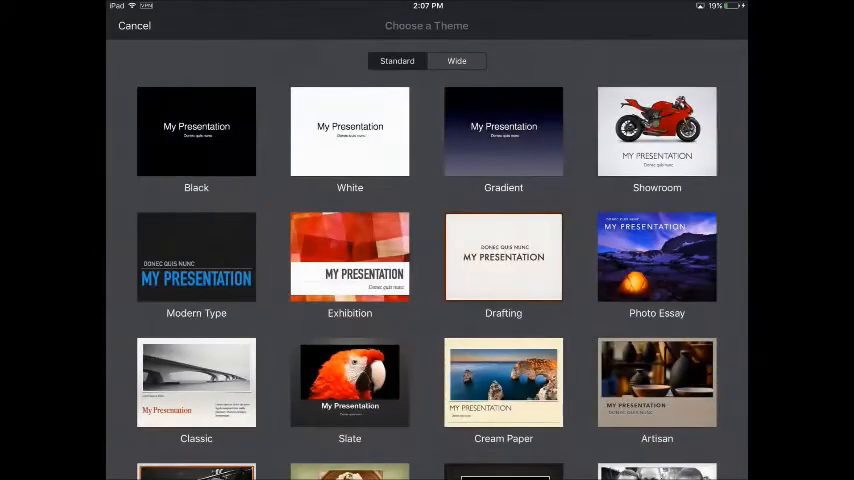
left_click(349, 131)
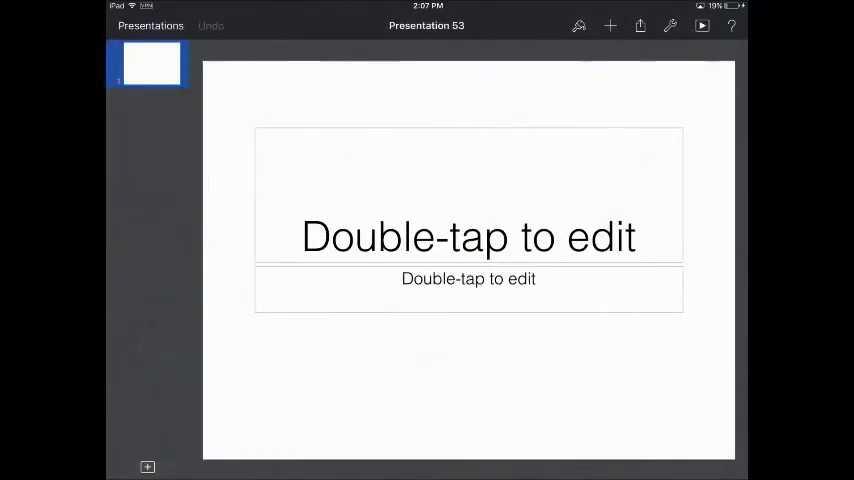
Step: Delete the title placeholder and drag the subtitle box to the slide top
left_click(468, 237)
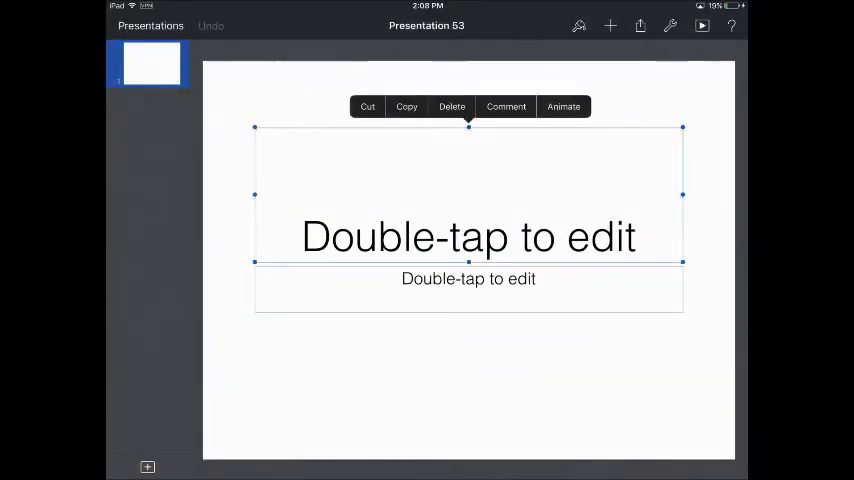
double_click(468, 237)
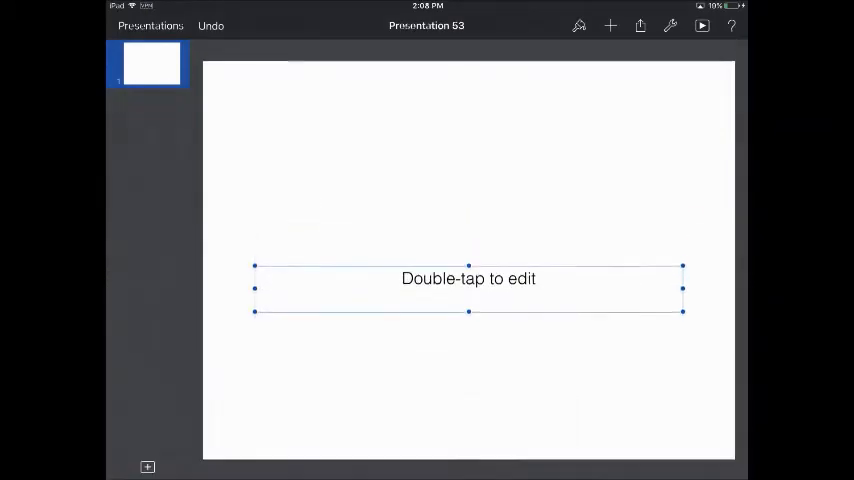
left_click_drag(468, 288, 468, 108)
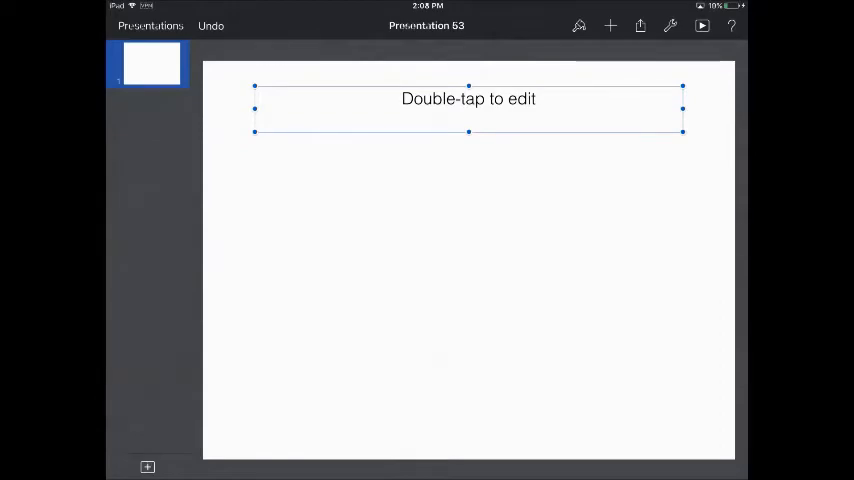
Step: Insert the chosen video from the Seminary album onto the slide
left_click(610, 25)
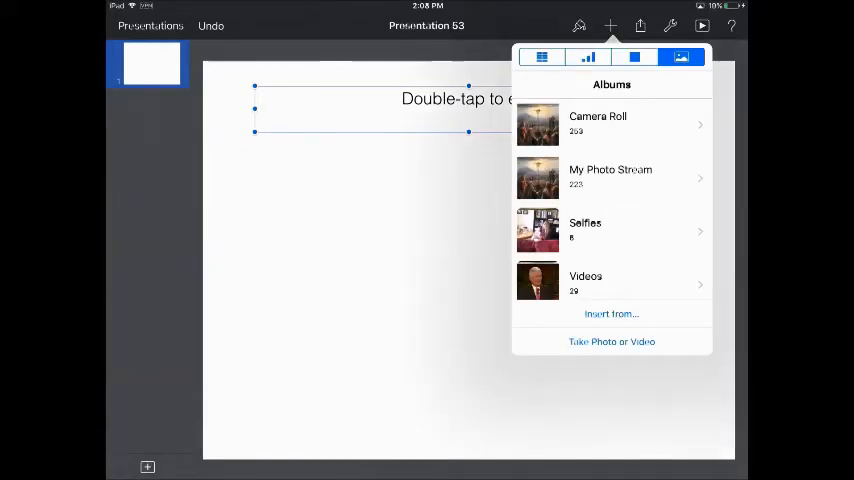
scroll("down", 3)
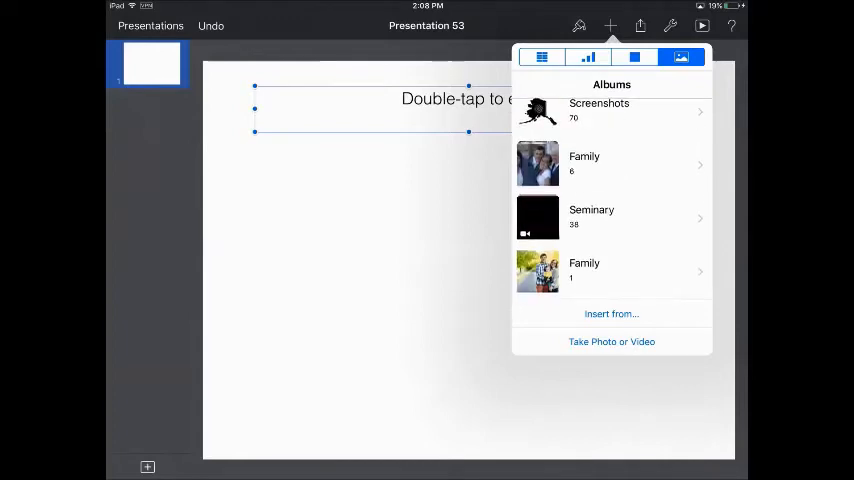
left_click(591, 217)
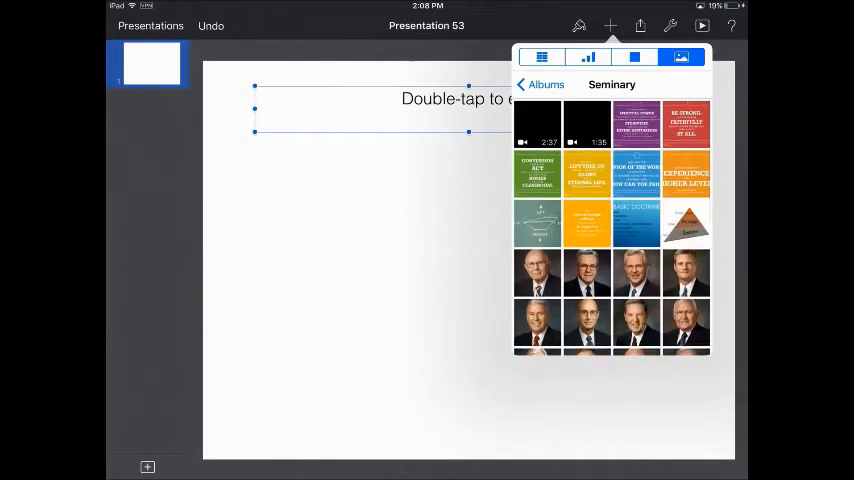
left_click(537, 125)
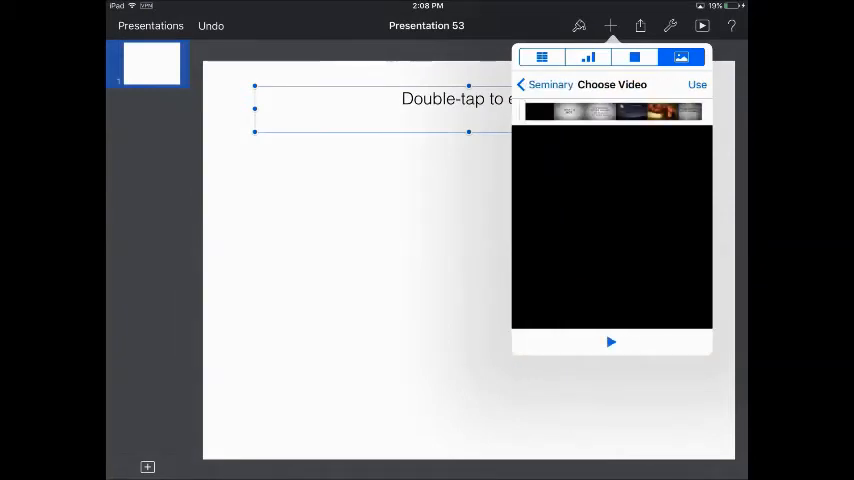
left_click(697, 84)
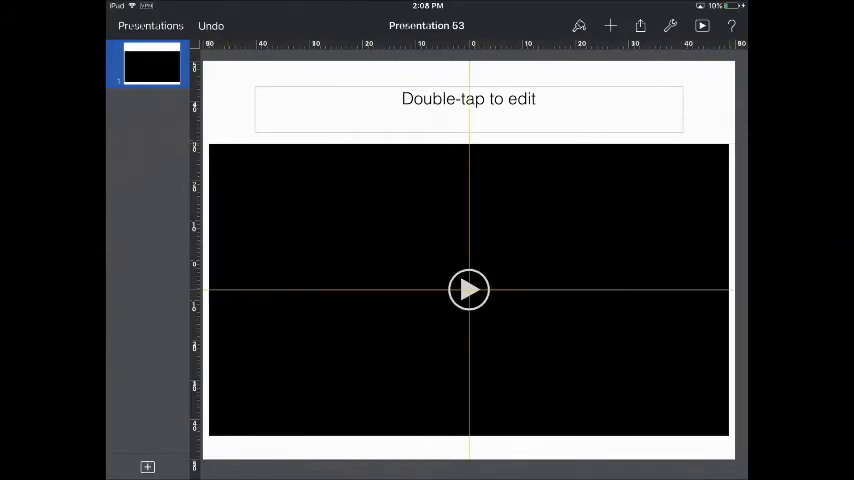
Step: Type 'As you watch look for things that matter most.' and play the slideshow
double_click(468, 98)
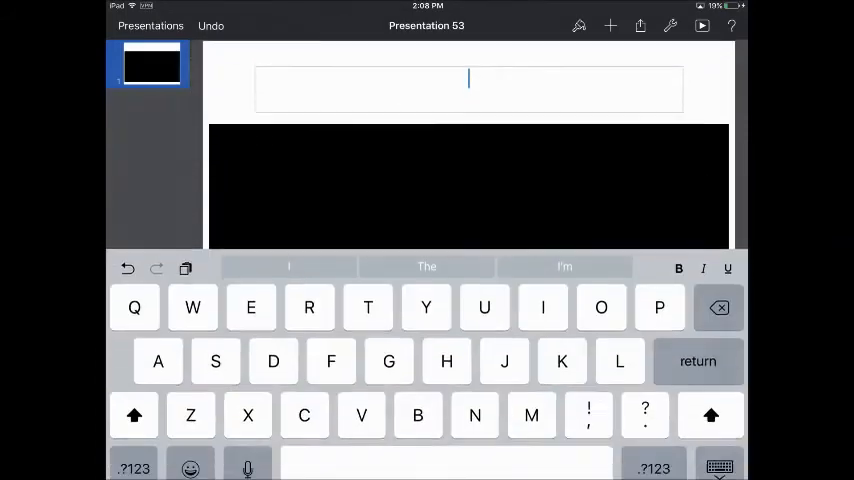
type("As you watch look fo")
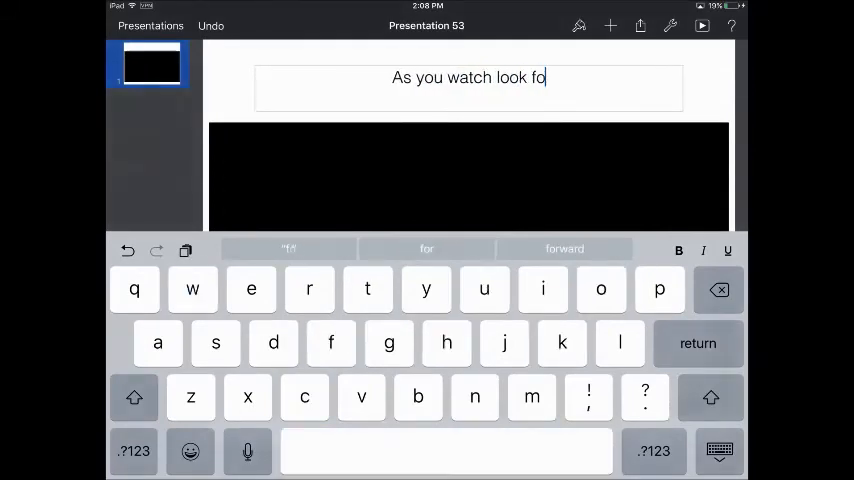
type("r things")
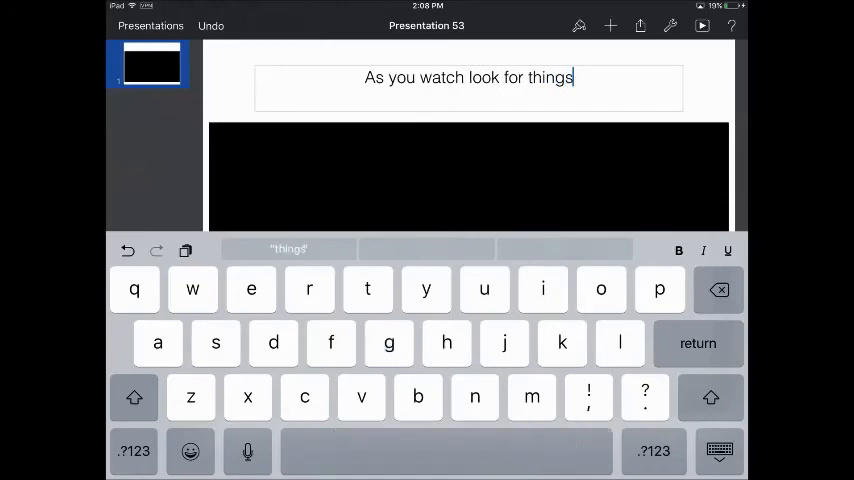
type("that m")
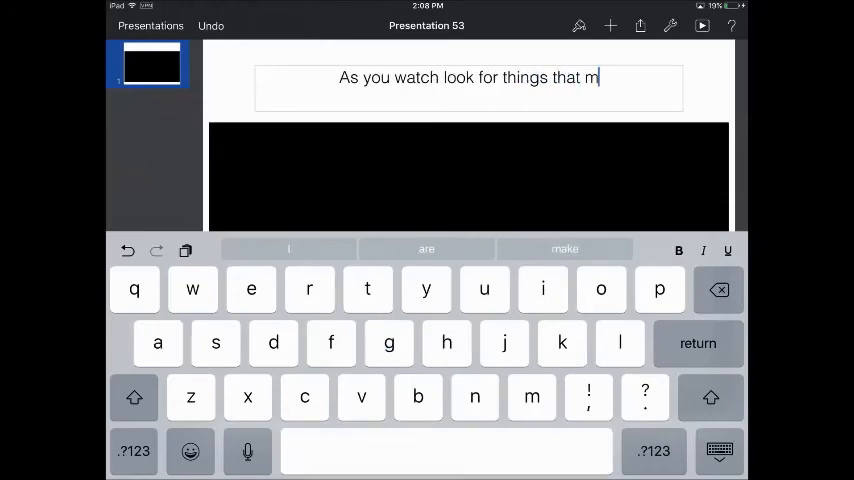
type("atter mo")
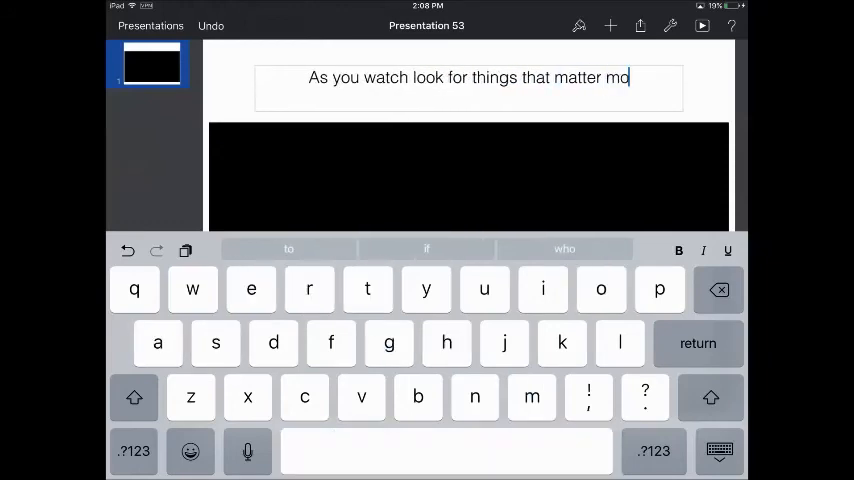
type("st.")
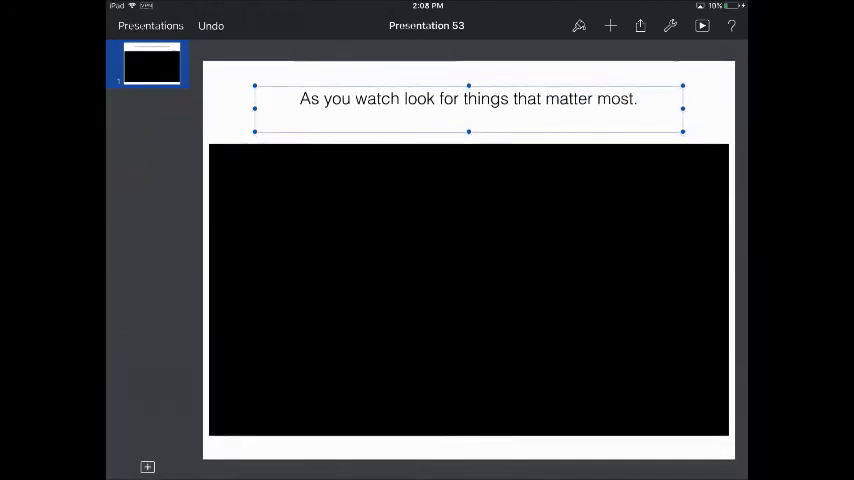
left_click(702, 25)
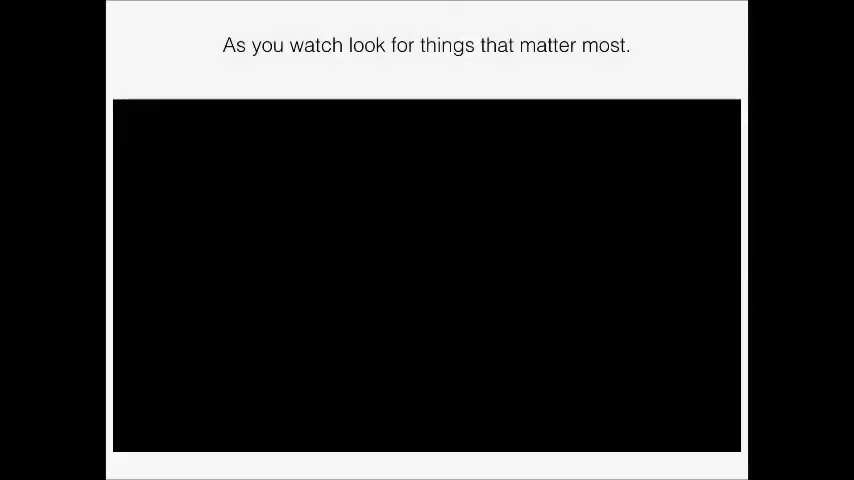